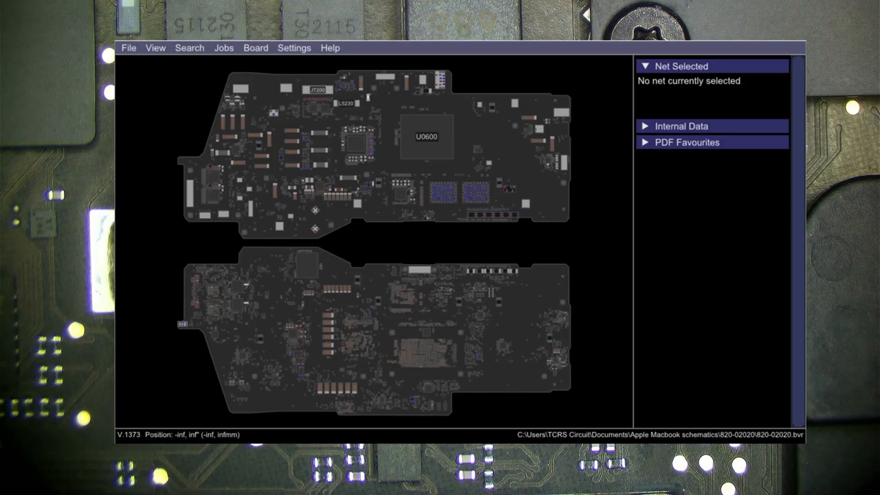
mouse_move(367, 111)
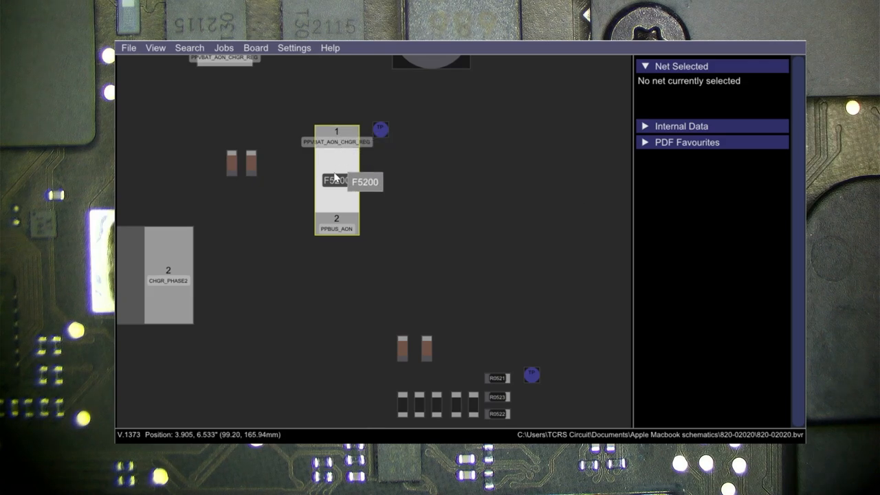
mouse_move(336, 229)
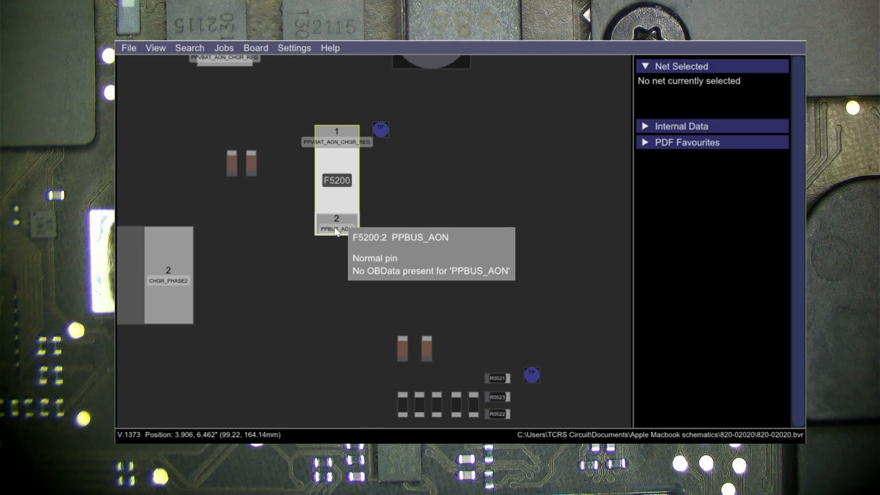
mouse_move(336, 255)
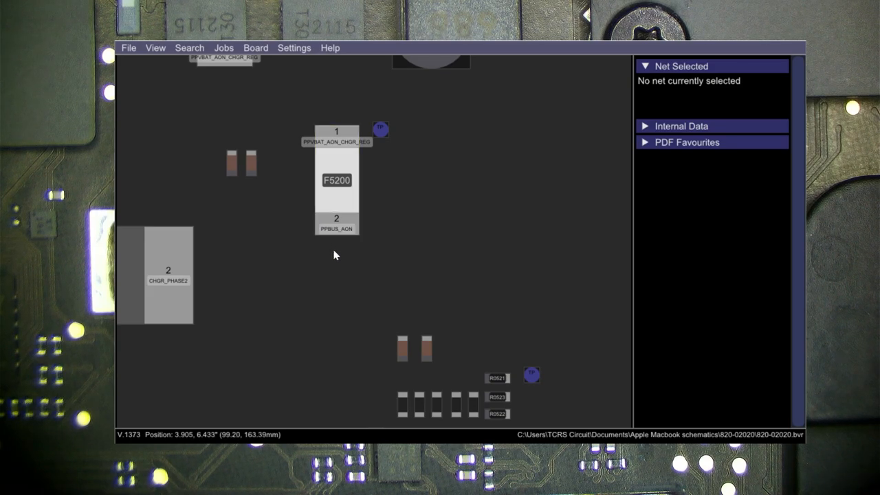
mouse_move(336, 224)
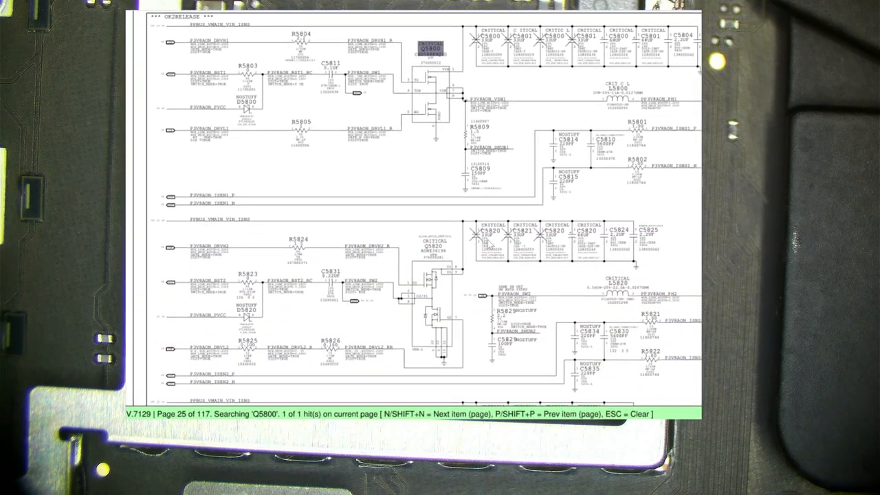
scroll(down, 3)
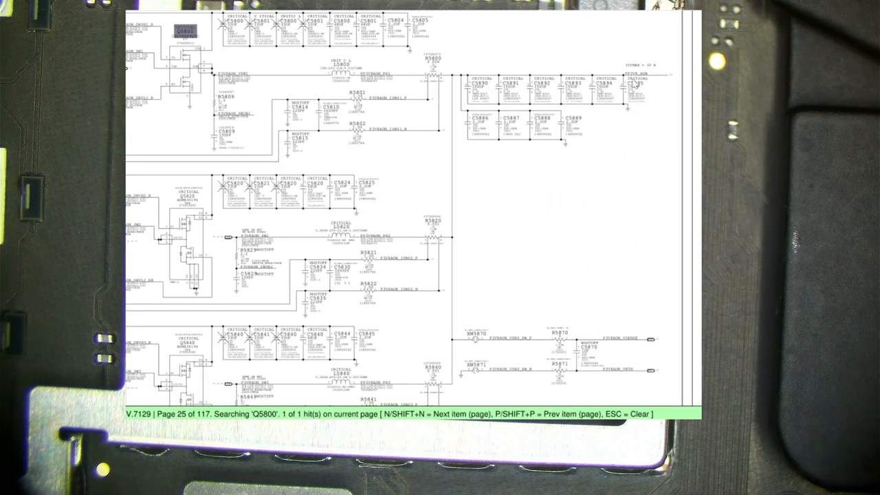
mouse_move(622, 369)
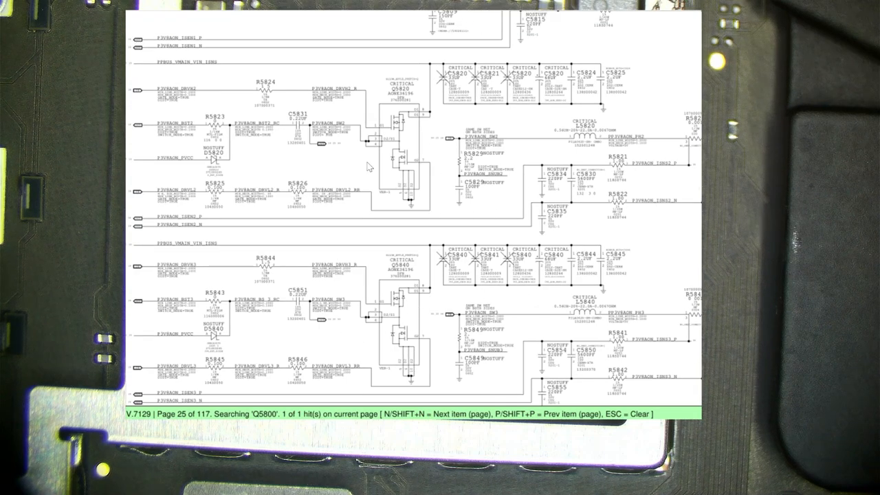
mouse_move(598, 121)
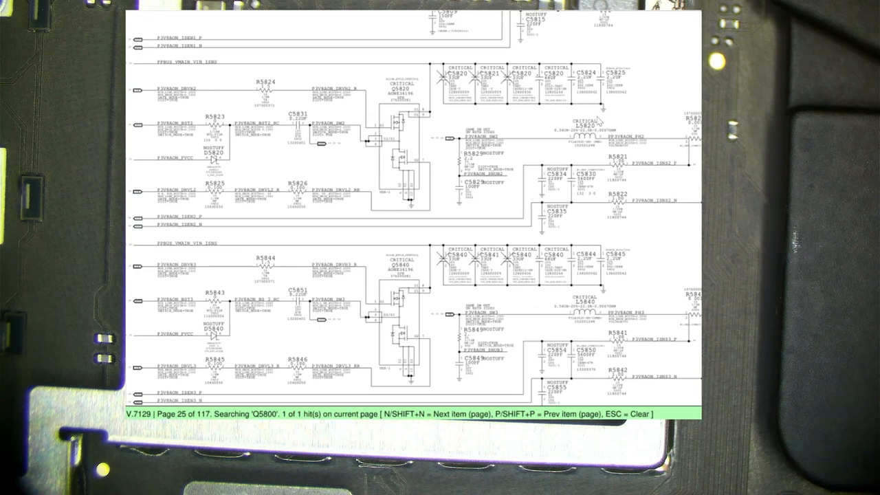
mouse_move(306, 170)
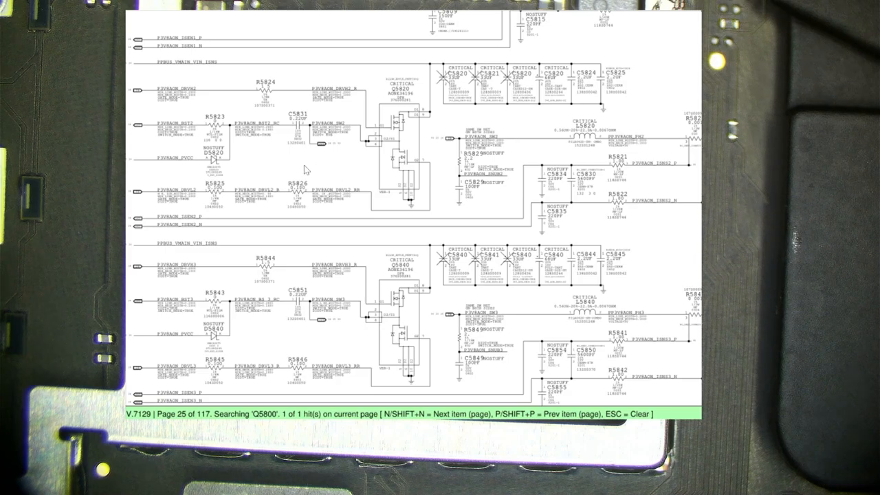
scroll(down, 3)
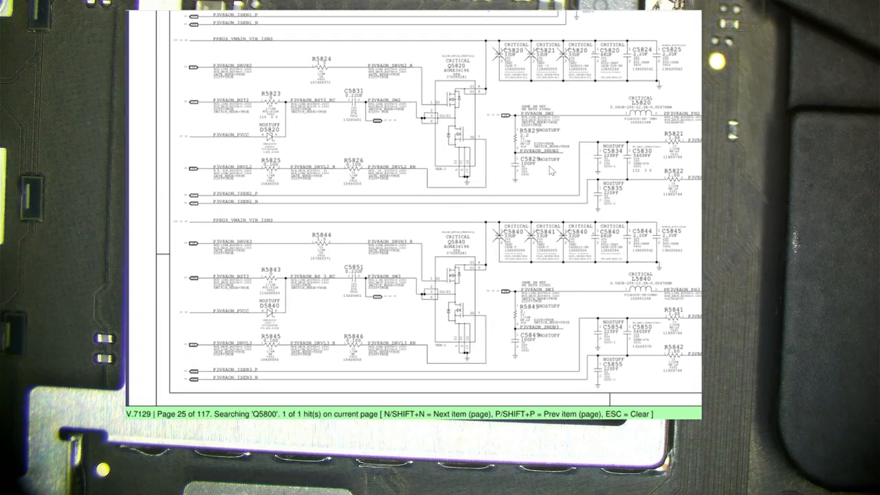
mouse_move(430, 15)
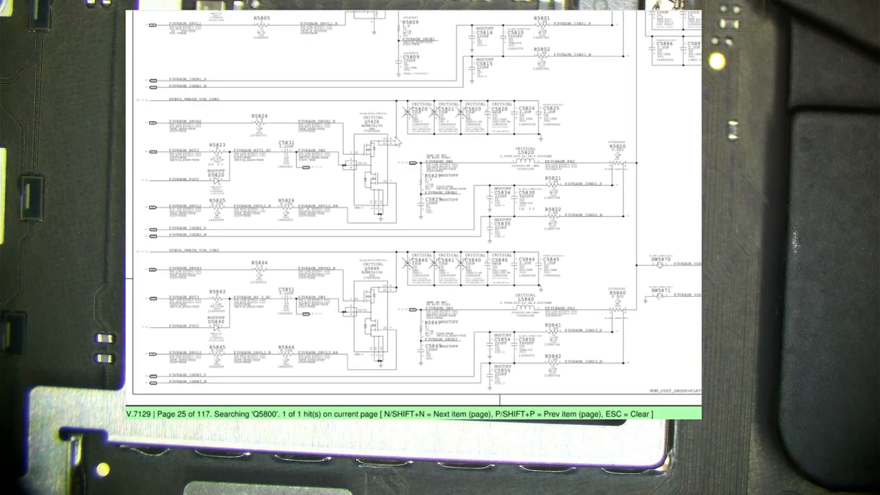
mouse_move(378, 360)
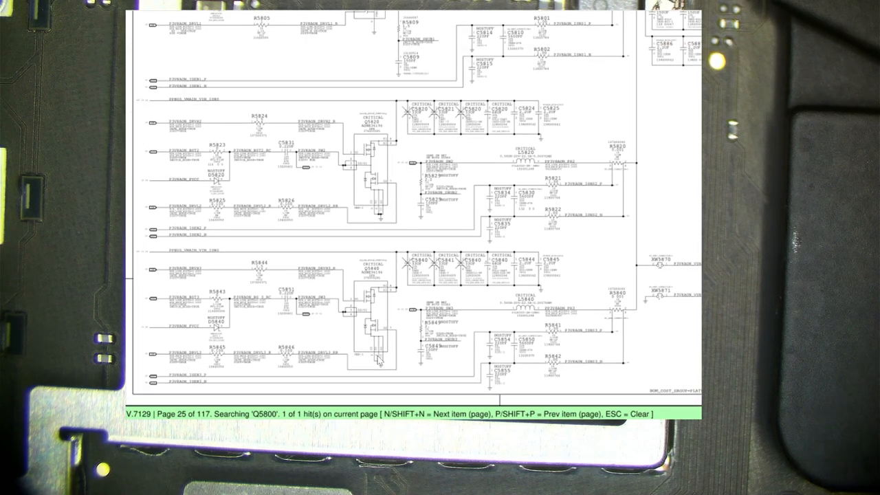